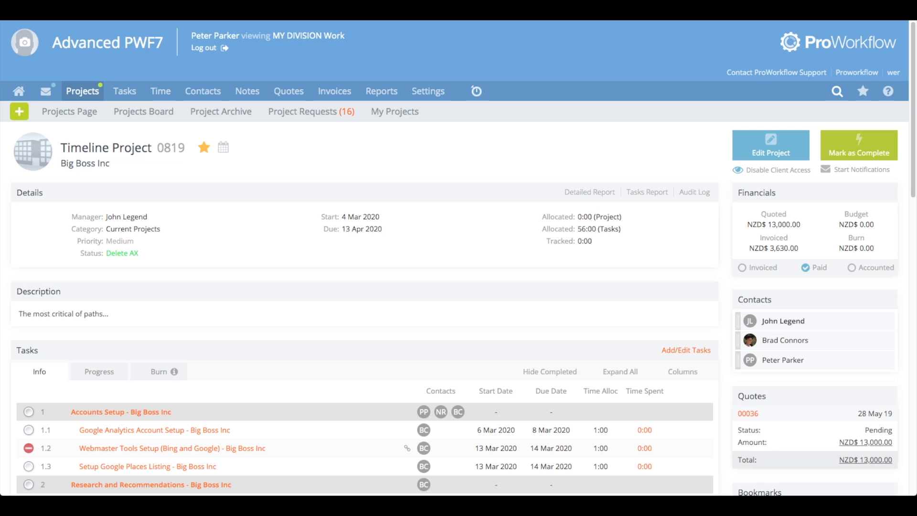
pyautogui.moveTo(713, 360)
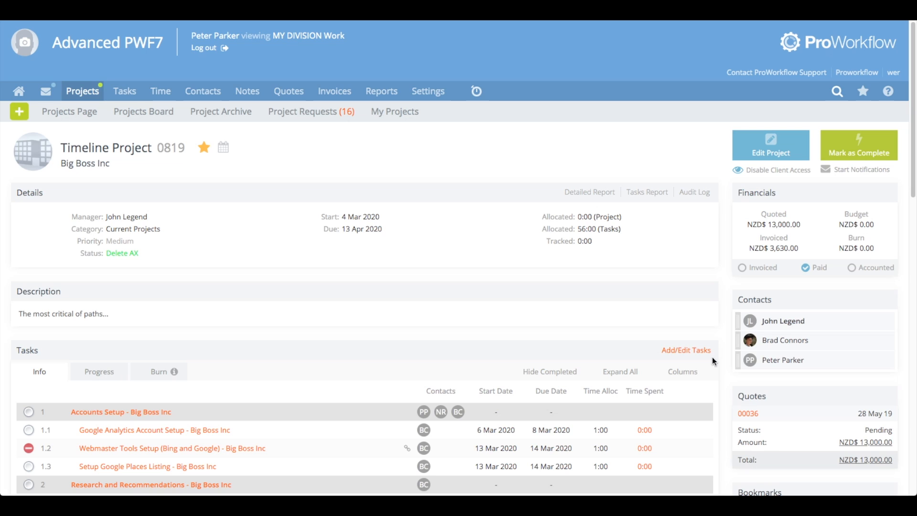
pyautogui.moveTo(726, 277)
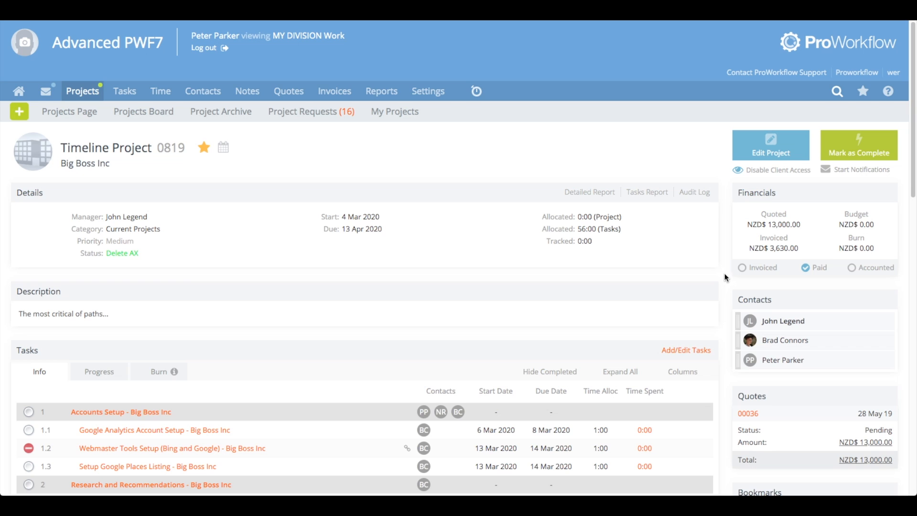
# Step: Scroll past the Tasks list to the Timeline Gantt chart for March 2020
pyautogui.scroll(-3)
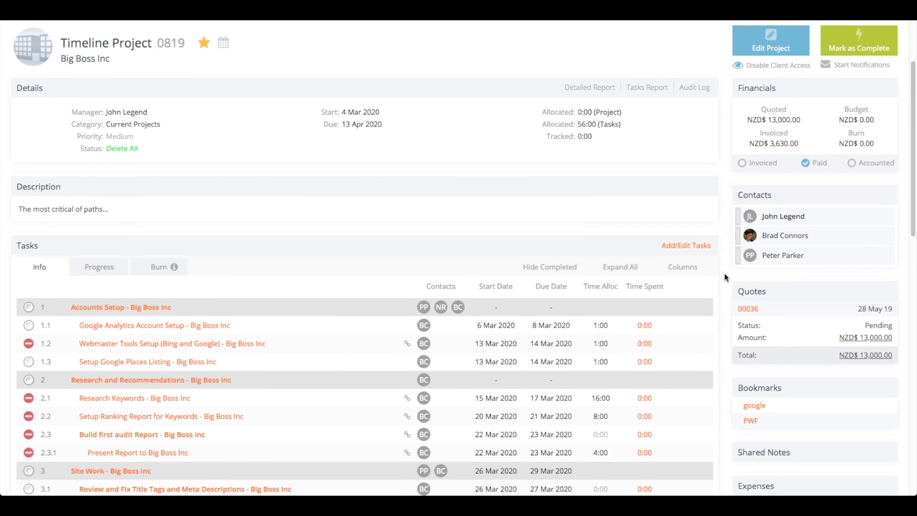
pyautogui.scroll(-3)
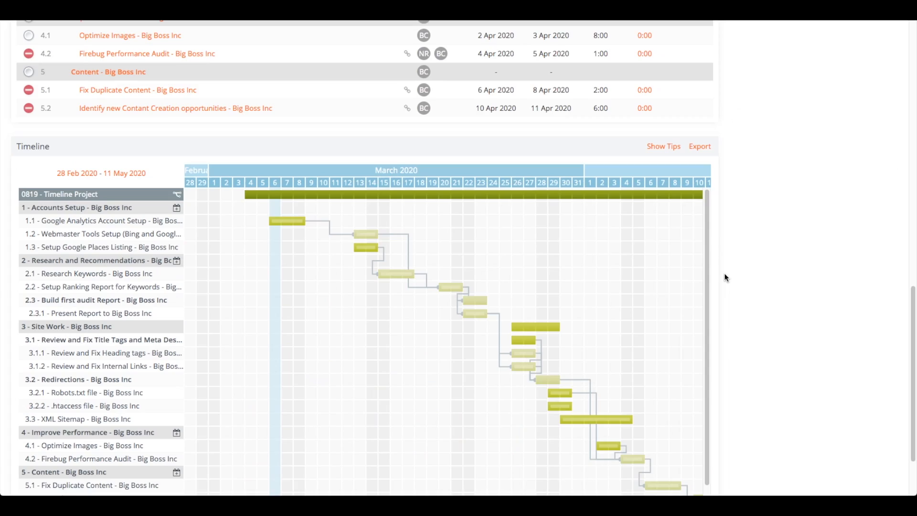
# Step: Extend the Google Analytics Account Setup bar to end around 10 March
pyautogui.scroll(-3)
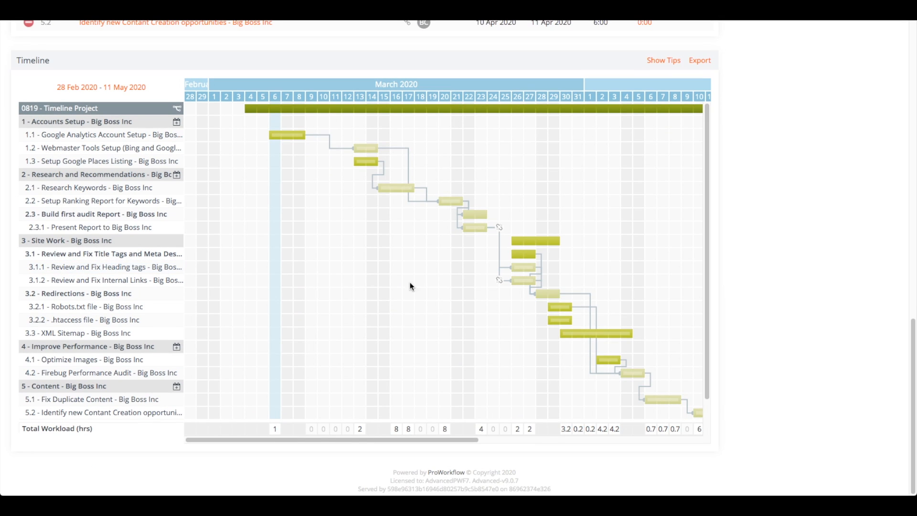
pyautogui.moveTo(294, 138)
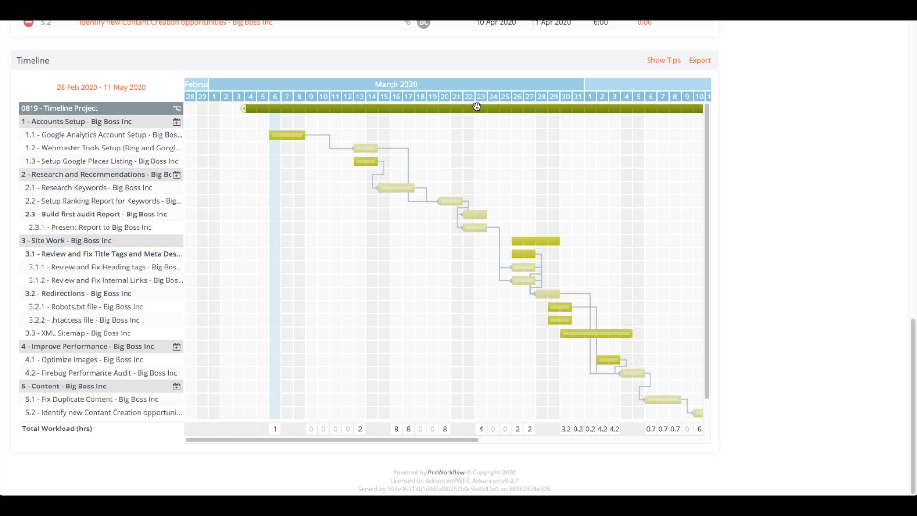
pyautogui.moveTo(474, 129)
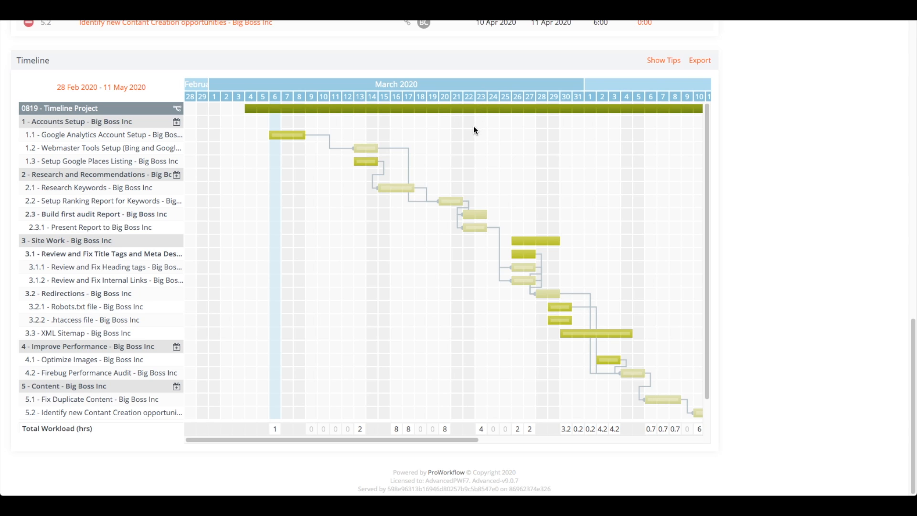
pyautogui.moveTo(296, 136)
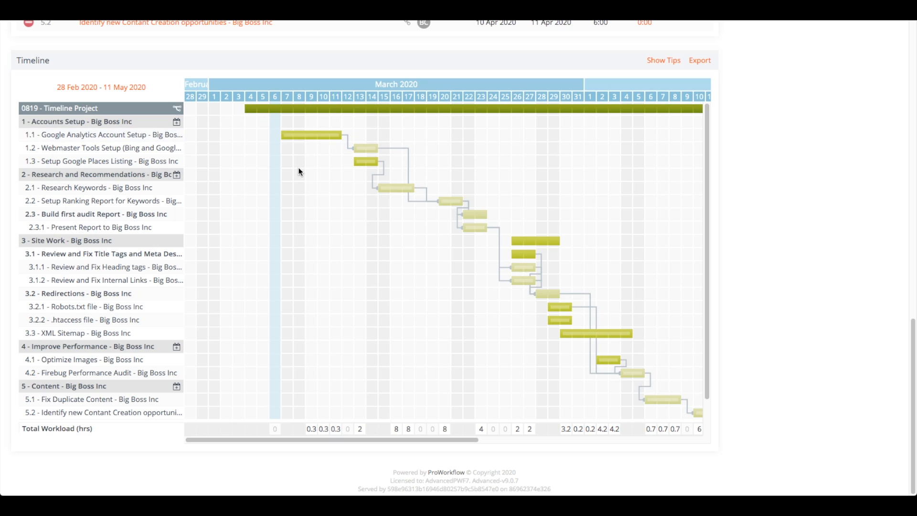
pyautogui.click(316, 134)
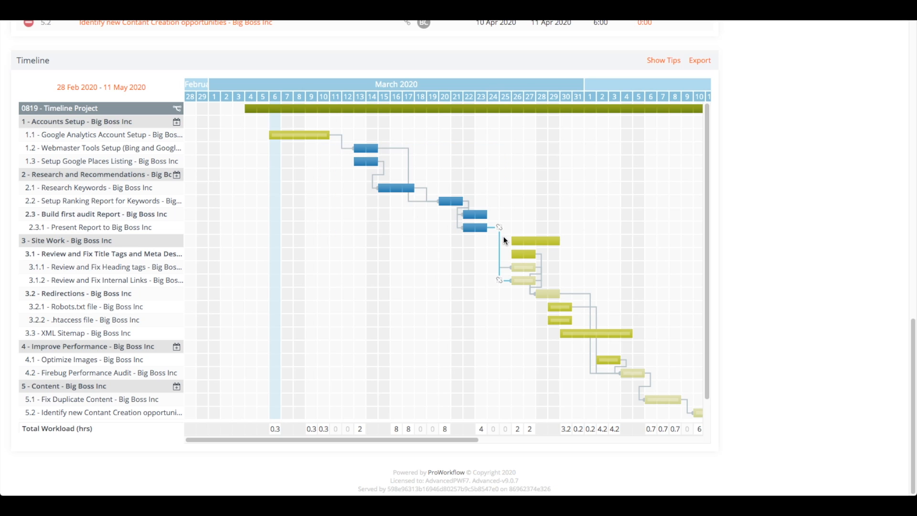
pyautogui.moveTo(649, 264)
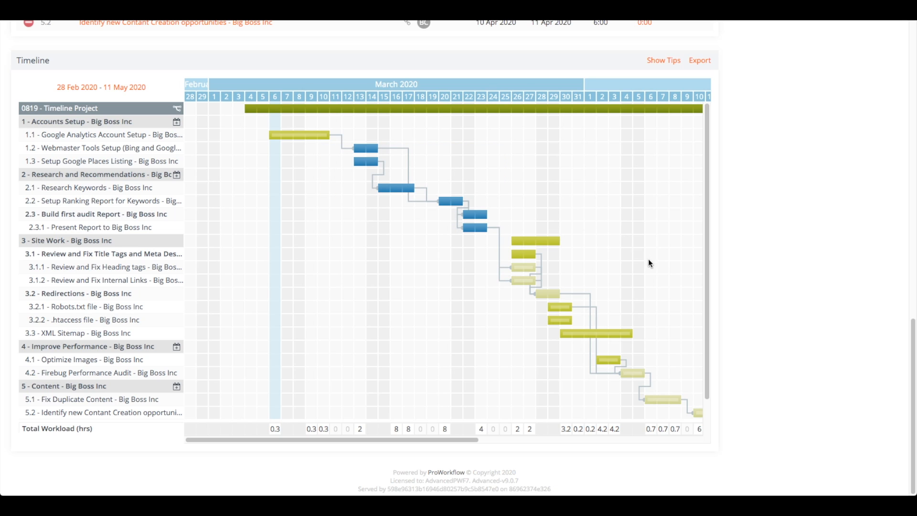
pyautogui.moveTo(664, 277)
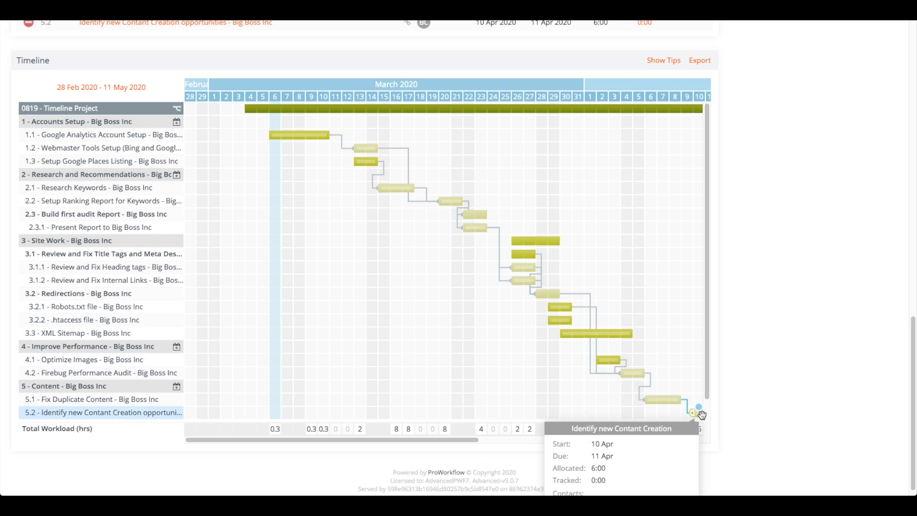
pyautogui.moveTo(354, 236)
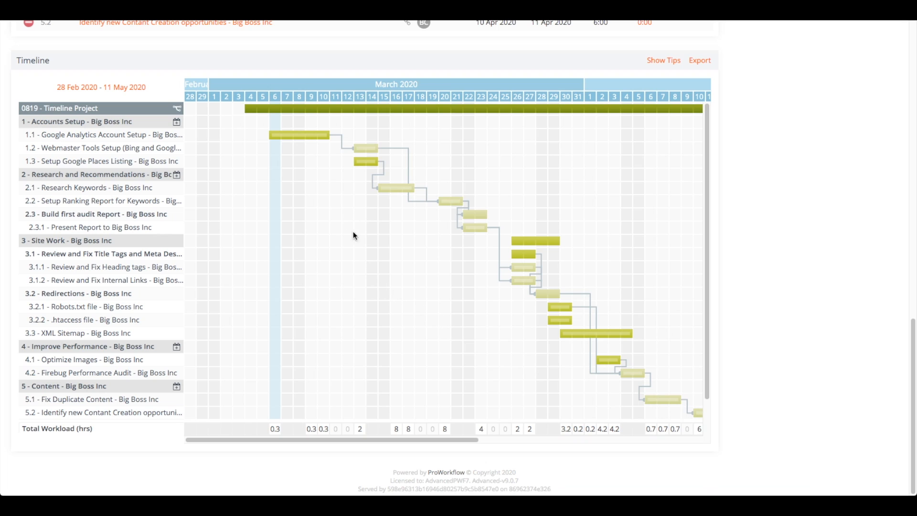
pyautogui.moveTo(364, 144)
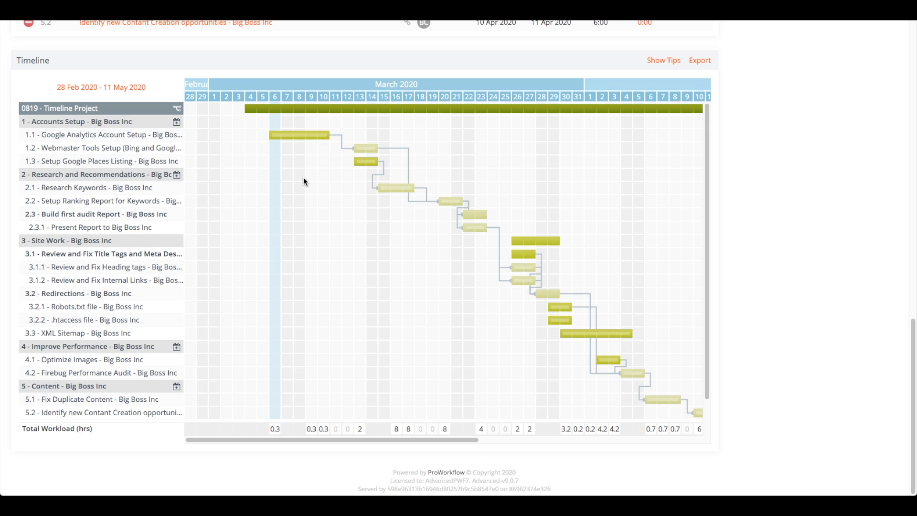
pyautogui.moveTo(479, 261)
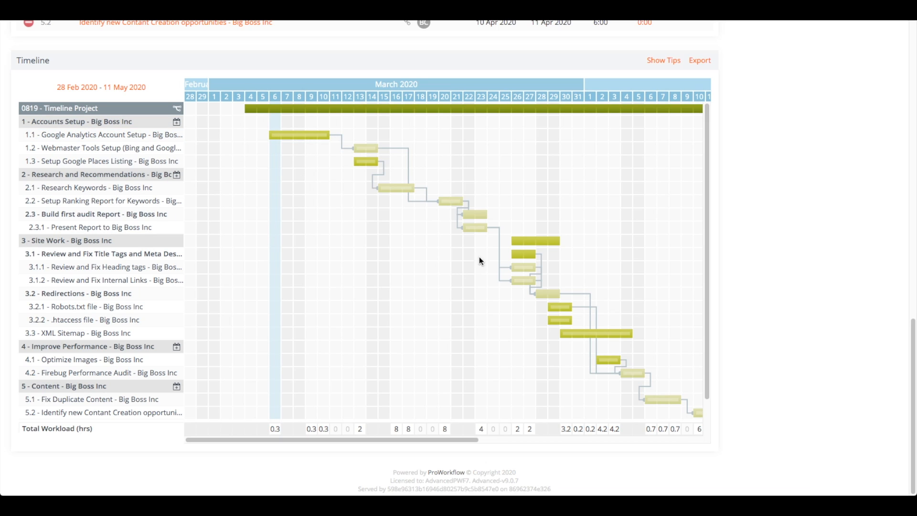
pyautogui.moveTo(533, 241)
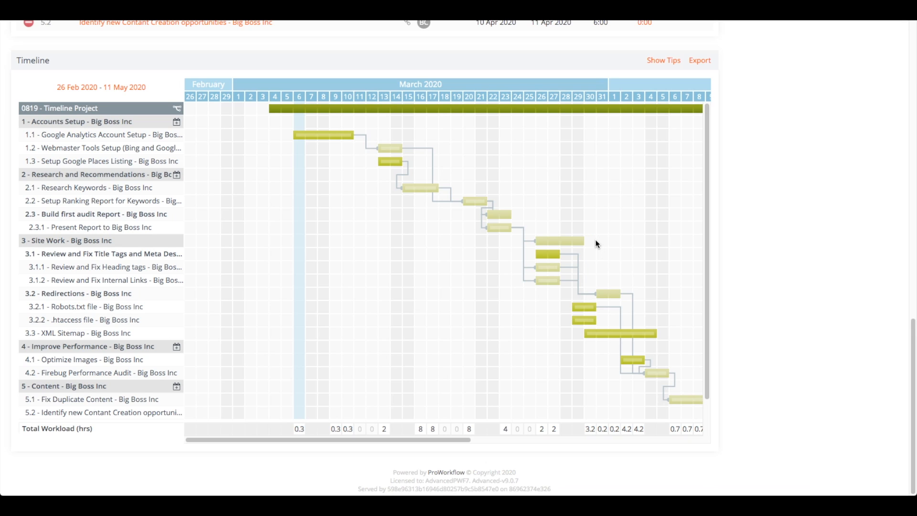
pyautogui.moveTo(593, 266)
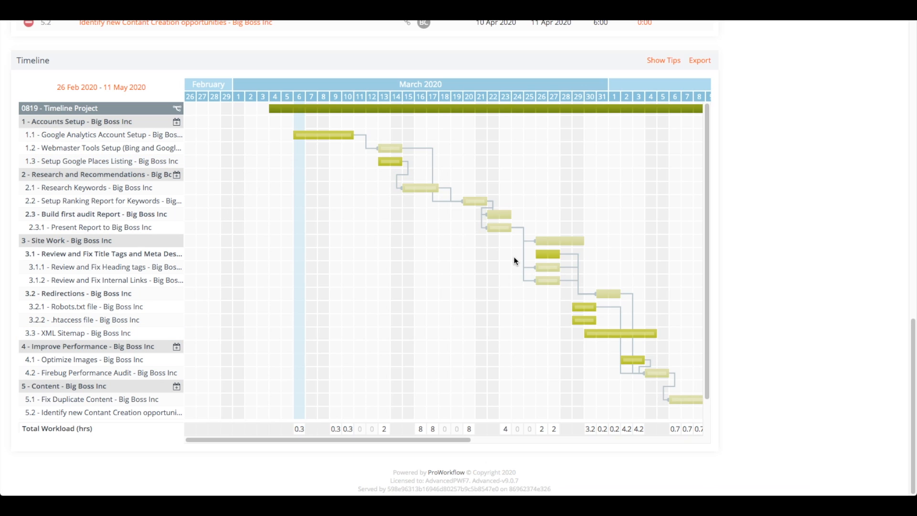
pyautogui.moveTo(561, 253)
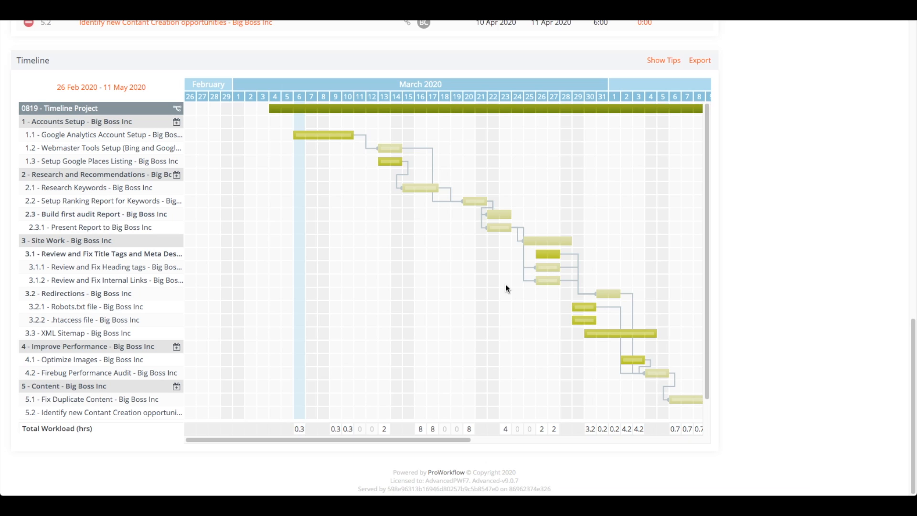
pyautogui.moveTo(179, 189)
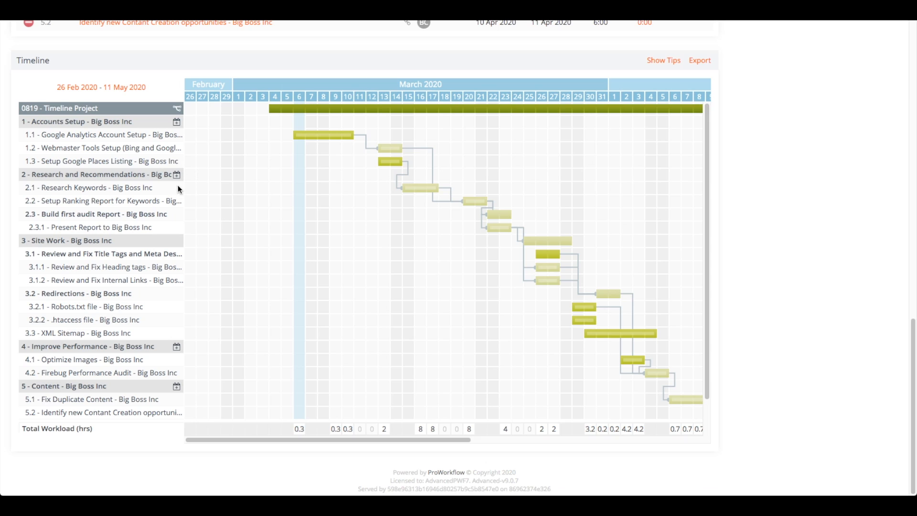
pyautogui.moveTo(176, 175)
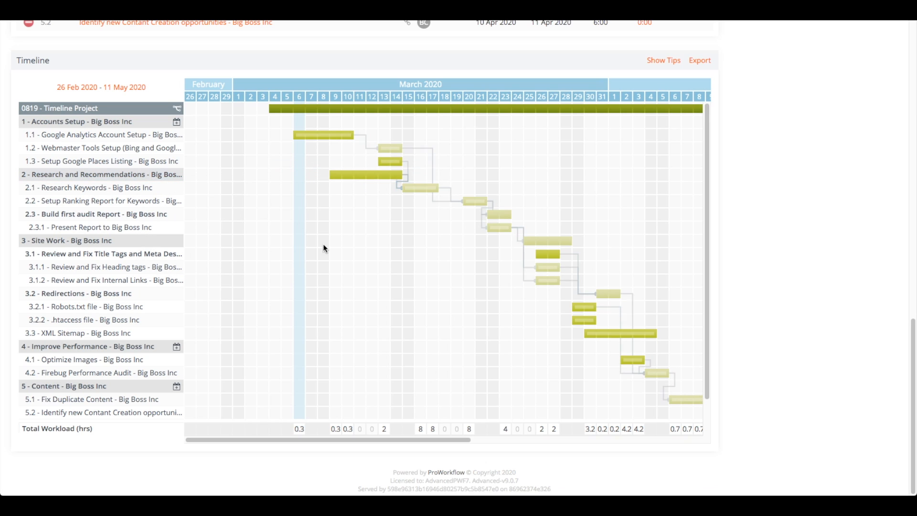
pyautogui.moveTo(313, 267)
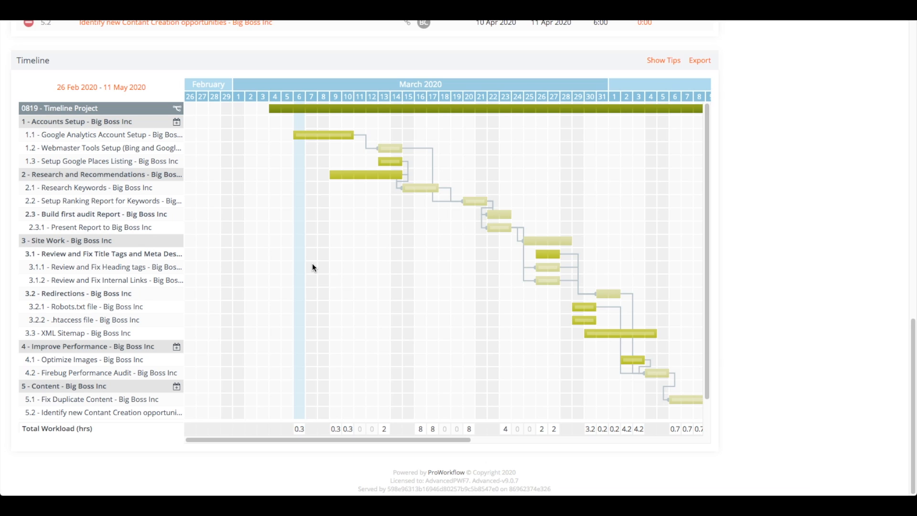
pyautogui.moveTo(292, 205)
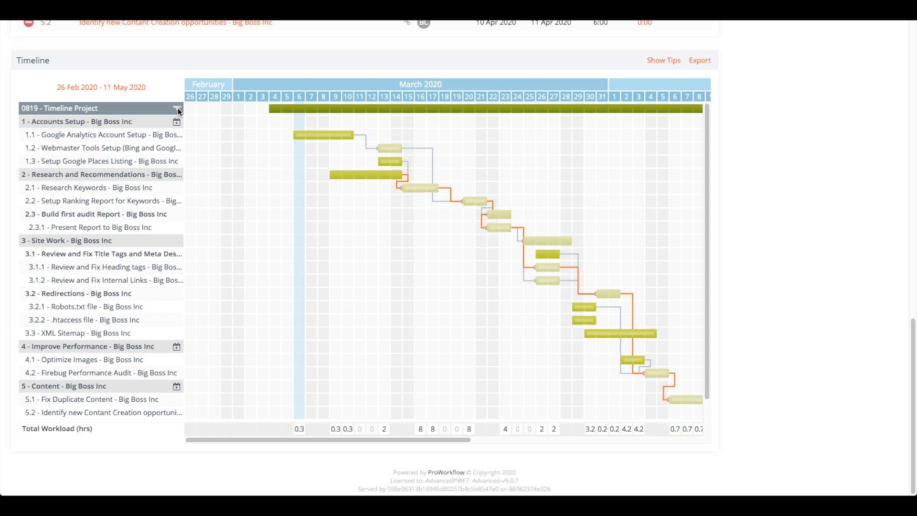
pyautogui.moveTo(178, 110)
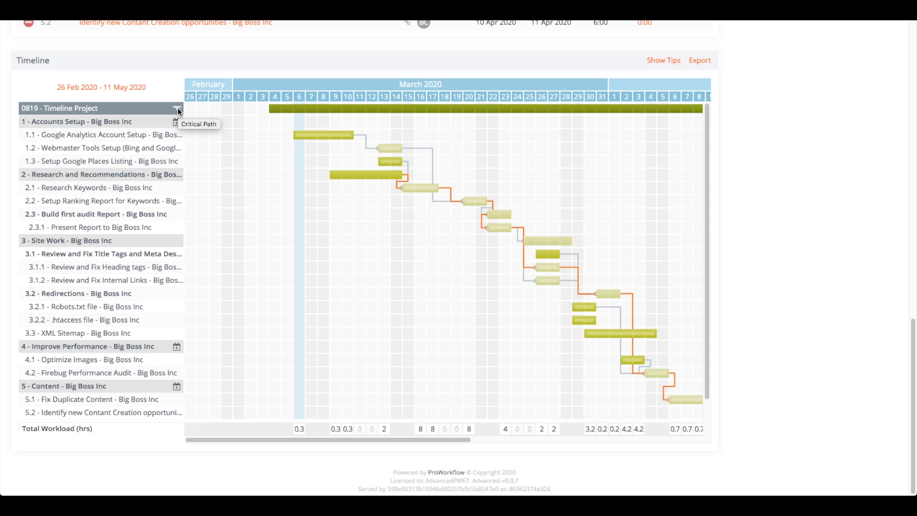
pyautogui.moveTo(178, 110)
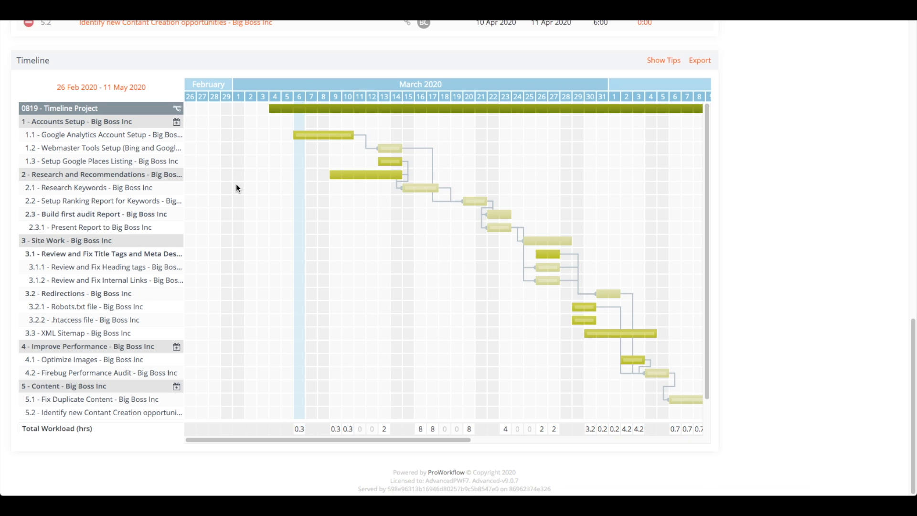
pyautogui.moveTo(445, 213)
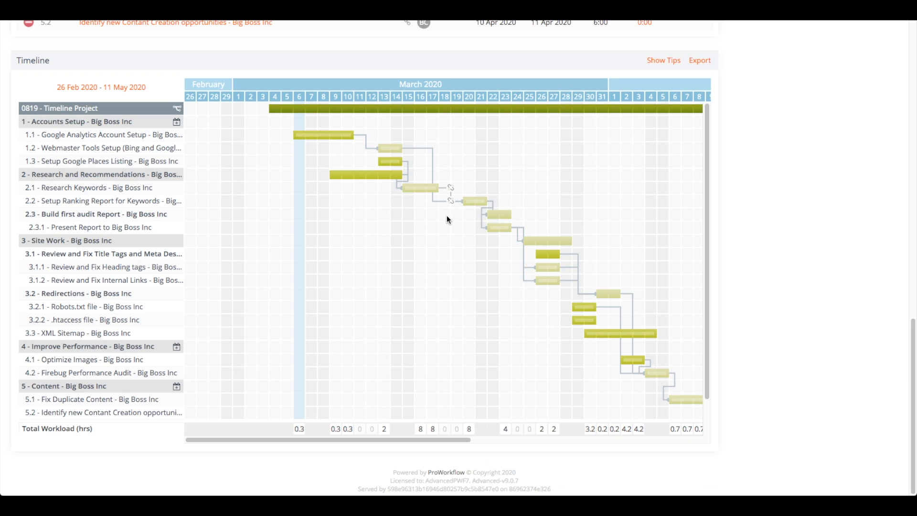
pyautogui.scroll(3)
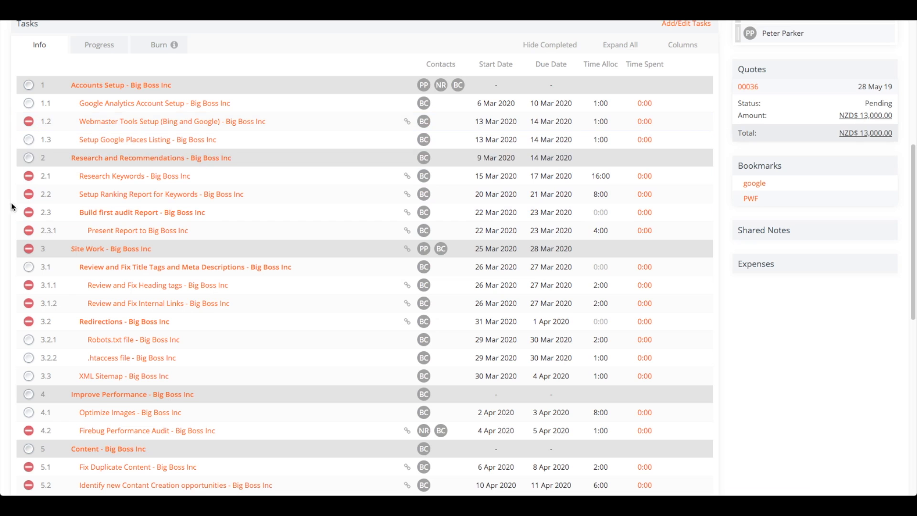
pyautogui.moveTo(69, 179)
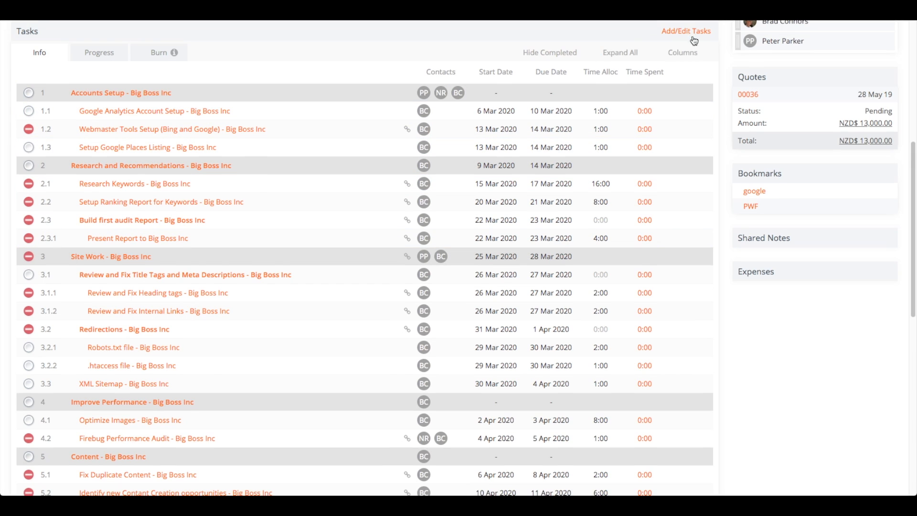
pyautogui.click(686, 31)
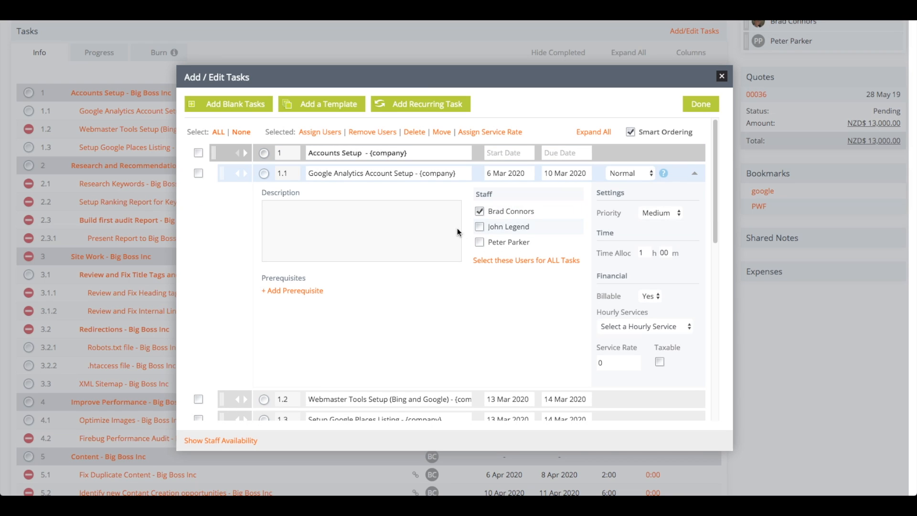
pyautogui.click(292, 291)
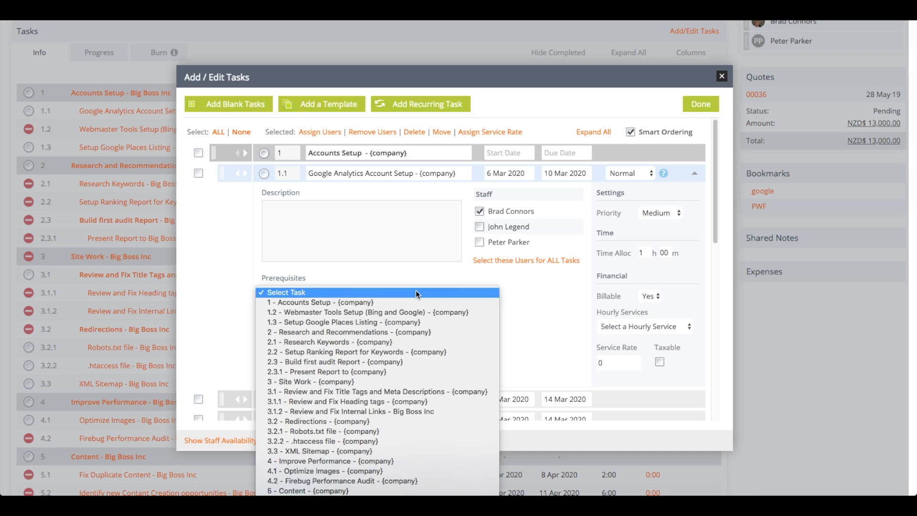
pyautogui.click(337, 322)
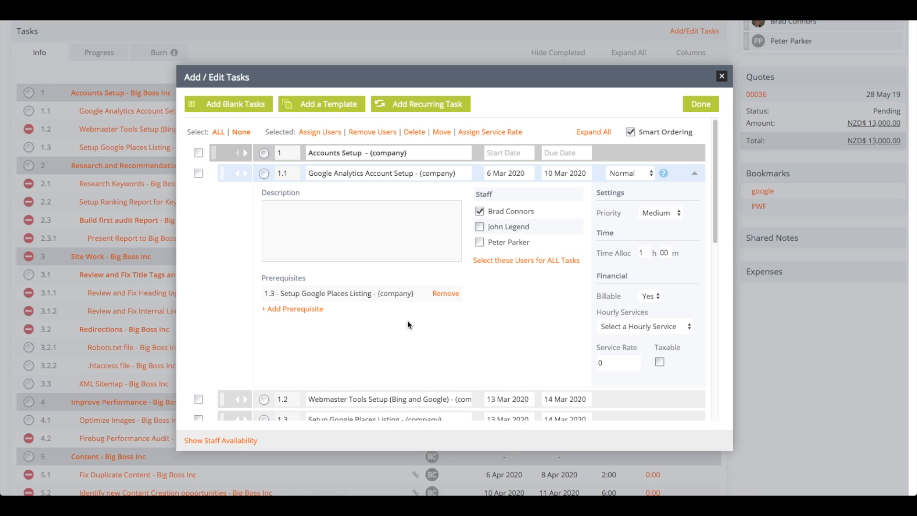
pyautogui.click(445, 294)
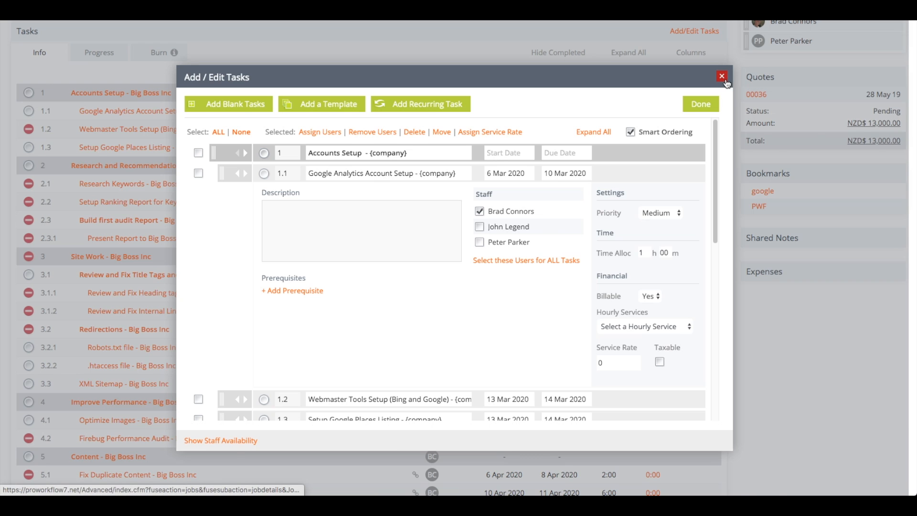
pyautogui.click(722, 77)
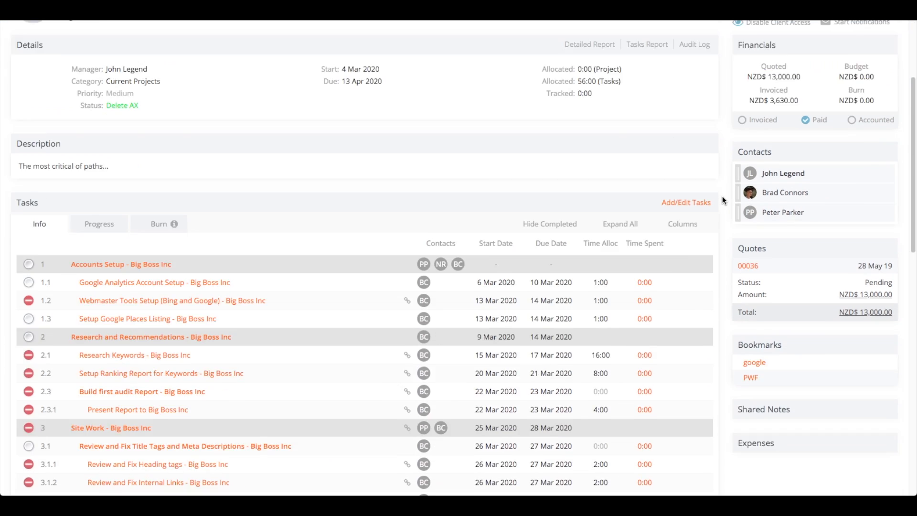
# Step: Show the timeline tips panel with Basics, Selection and Dependent Tasks guidance
pyautogui.scroll(-3)
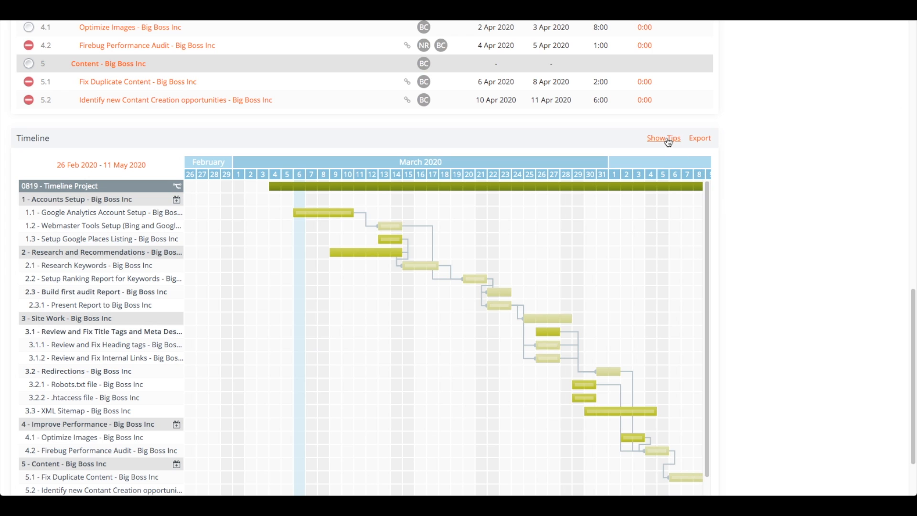
pyautogui.click(663, 138)
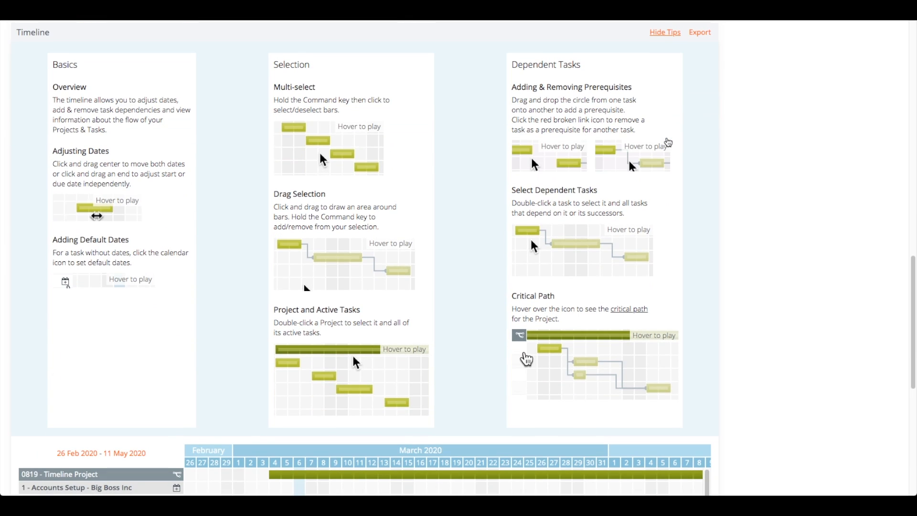
pyautogui.moveTo(751, 130)
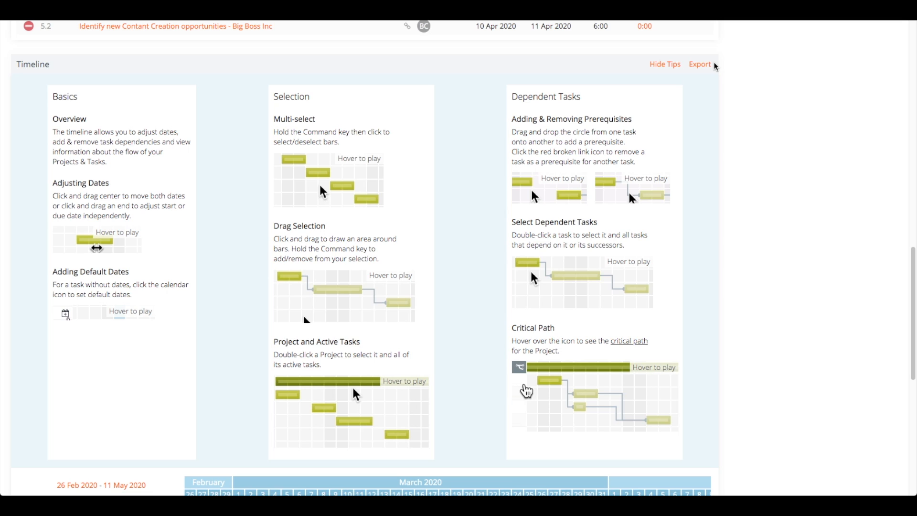
pyautogui.moveTo(691, 199)
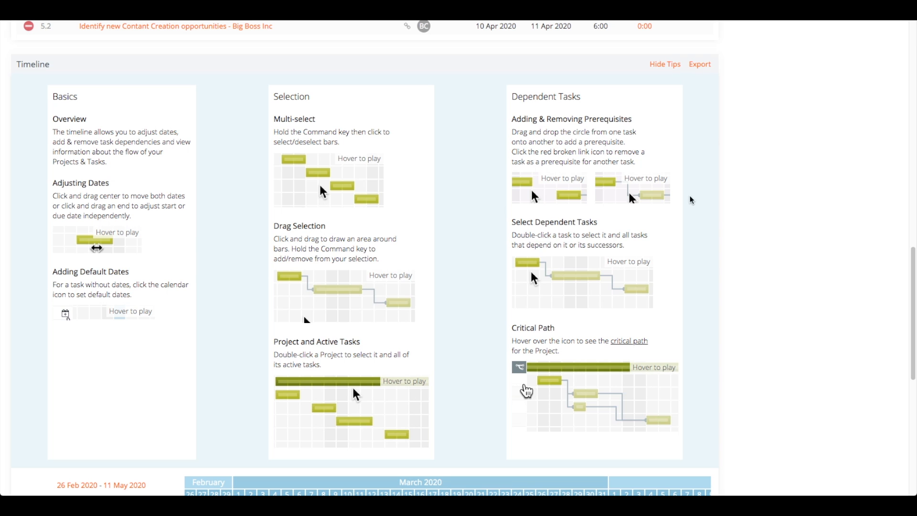